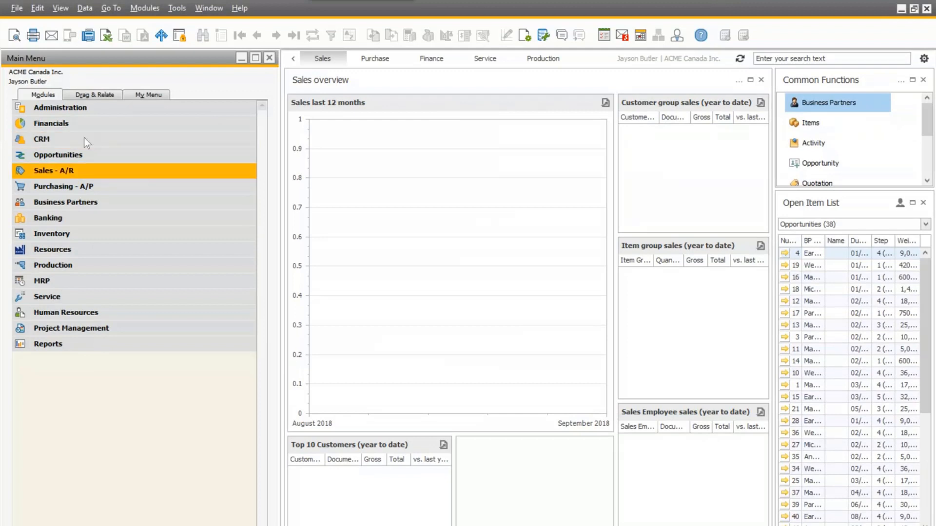
Open sales order 681 for Maxi-Teq from the Sales - A/R module
{"action": "left_click", "coordinate": [52, 170]}
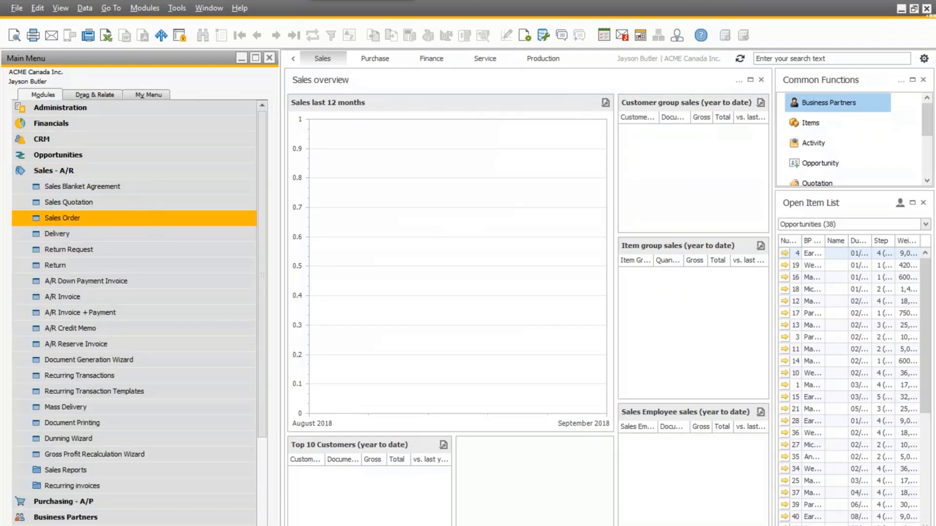
{"action": "left_click", "coordinate": [62, 218]}
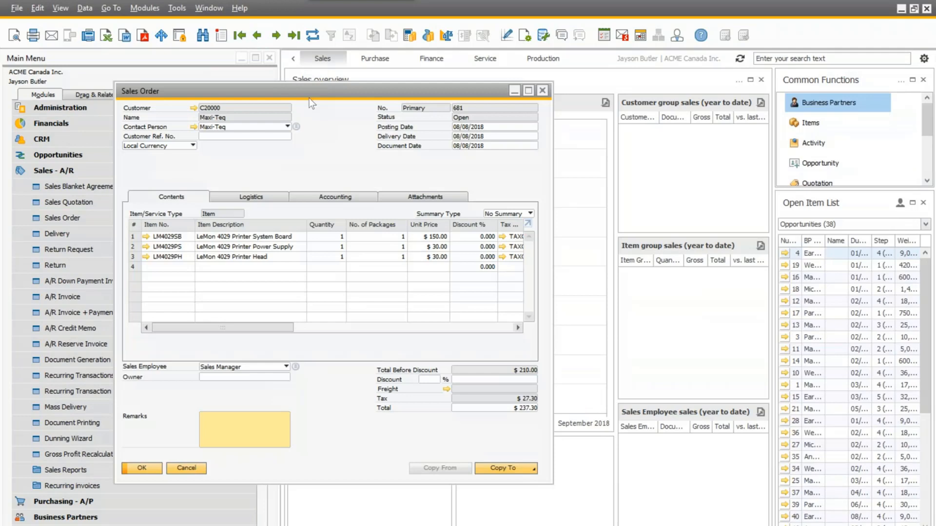
{"action": "left_click", "coordinate": [527, 90]}
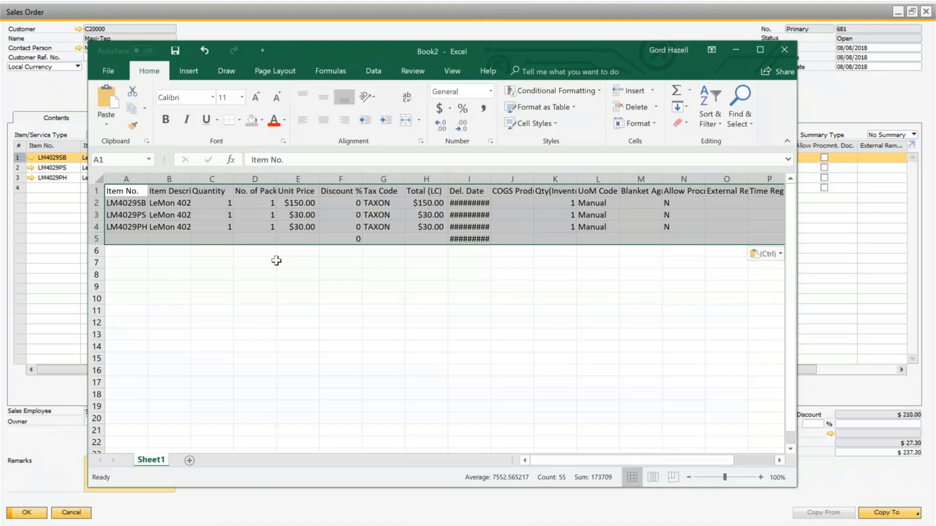
Paste the order lines into Book2 and set every item quantity to 2
{"action": "left_click_drag", "start_coordinate": [427, 51], "coordinate": [451, 118]}
{"action": "type", "text": "2"}
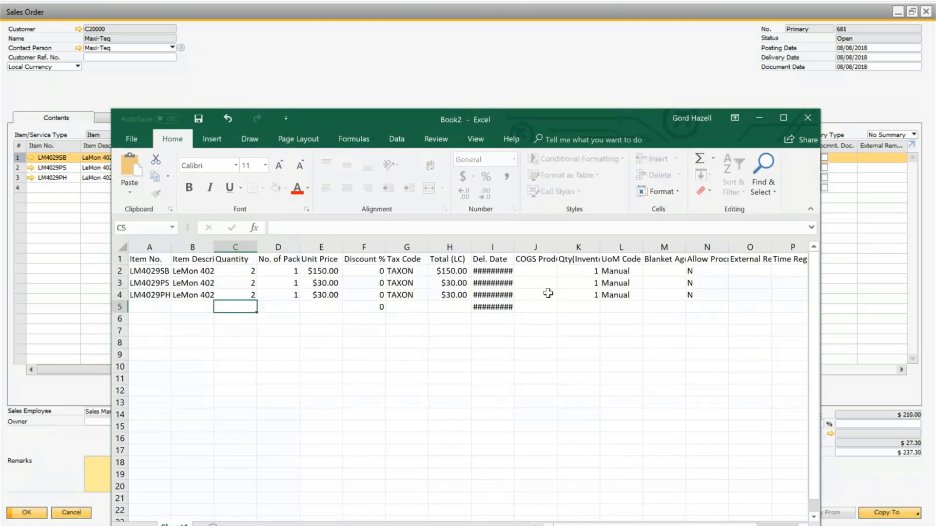
{"action": "left_click", "coordinate": [149, 318]}
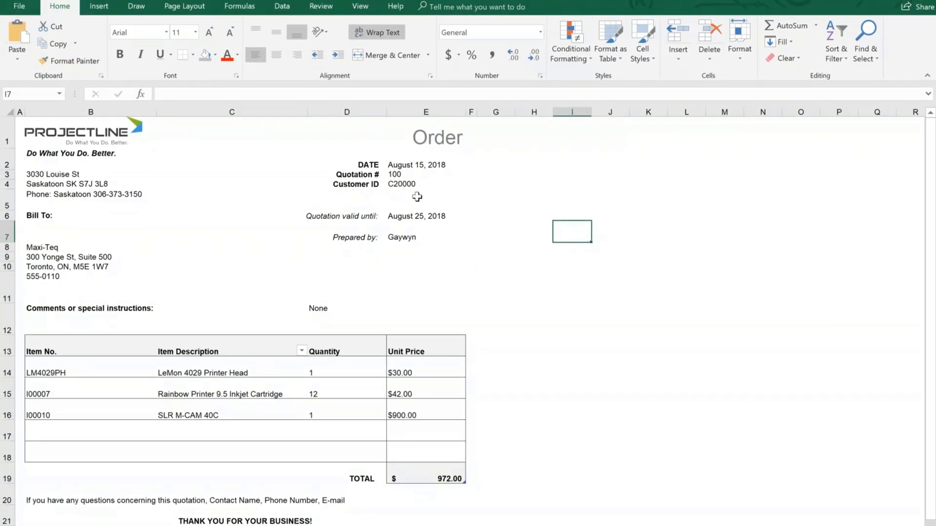
Switch to the Maxi-Teq order form listing three items totalling $972.00
{"action": "left_click", "coordinate": [425, 199]}
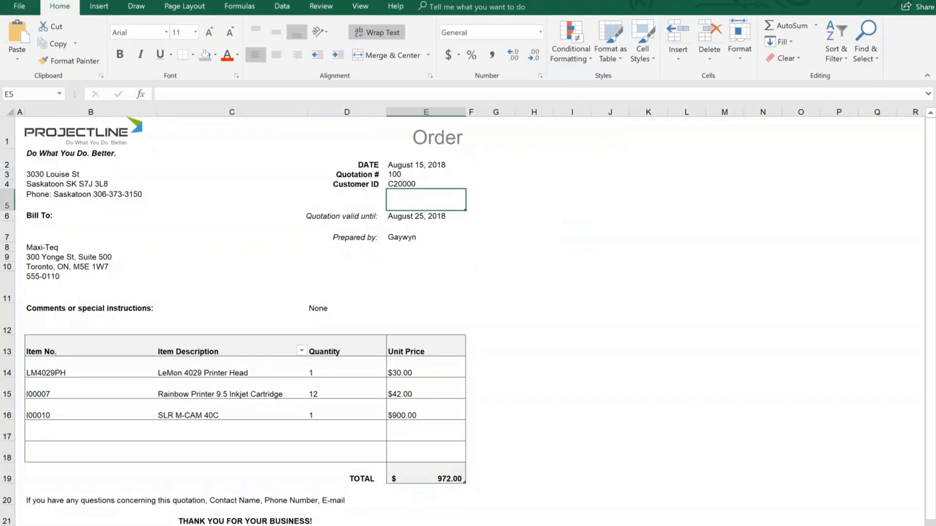
{"action": "left_click", "coordinate": [425, 183]}
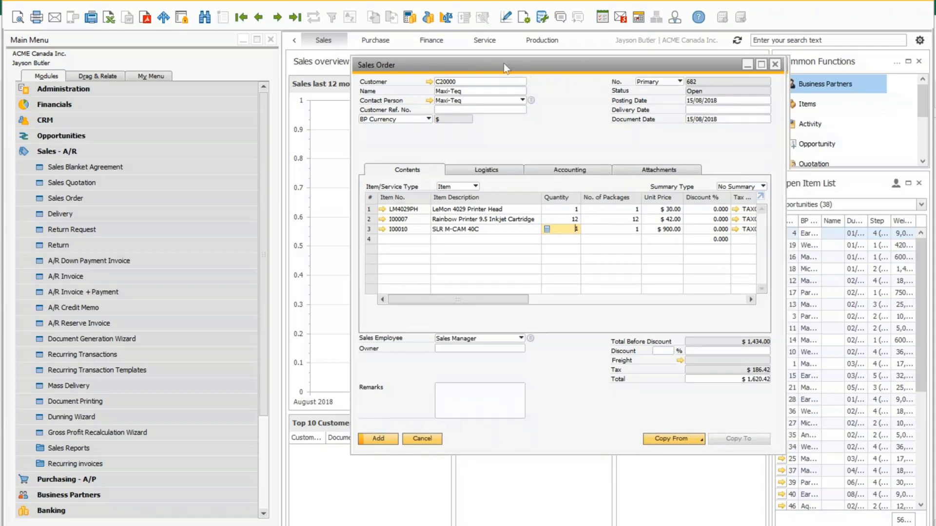
Paste the order-form items into a new sales order and view the row's Copy Table options
{"action": "left_click_drag", "start_coordinate": [505, 66], "coordinate": [393, 67]}
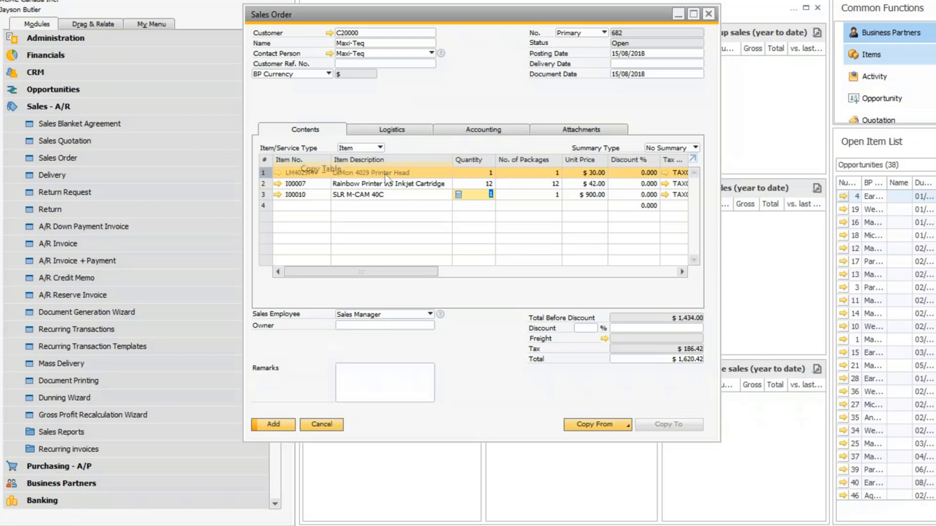
{"action": "right_click", "coordinate": [373, 173]}
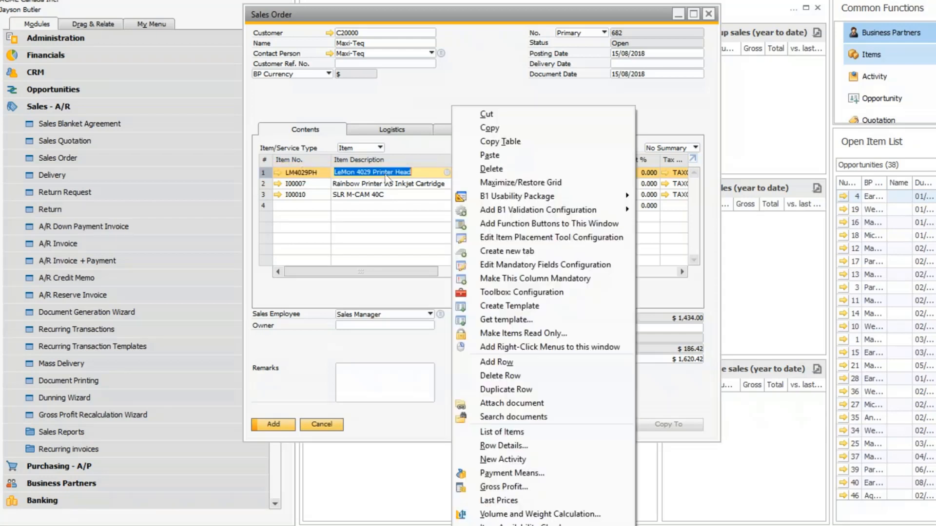
{"action": "mouse_move", "coordinate": [587, 143]}
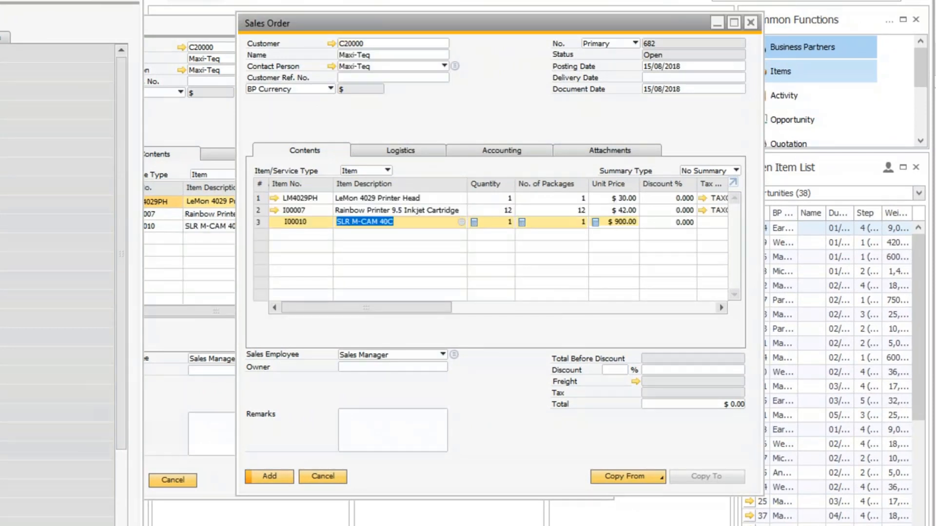
{"action": "scroll", "scroll_direction": "right", "scroll_amount": 3}
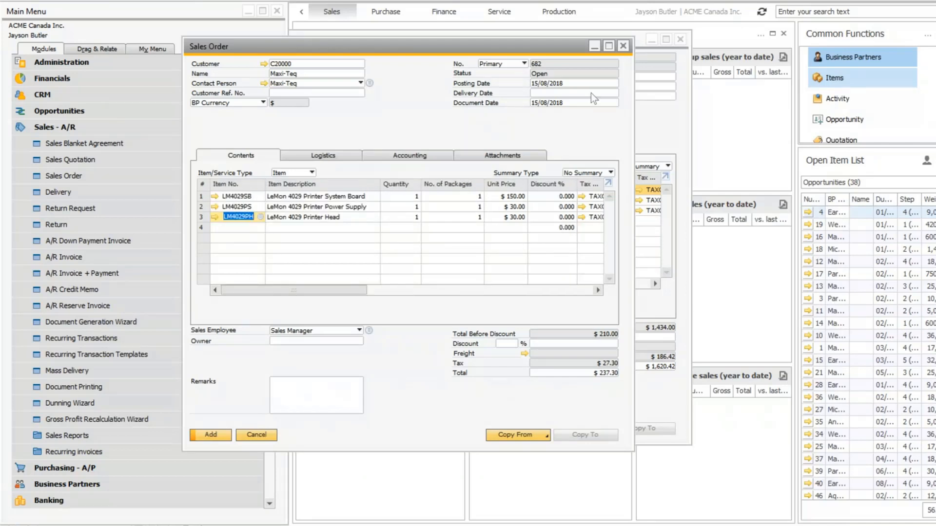
Fill sales order 682's lines with the three LeMon 4029 printer parts
{"action": "left_click", "coordinate": [622, 46]}
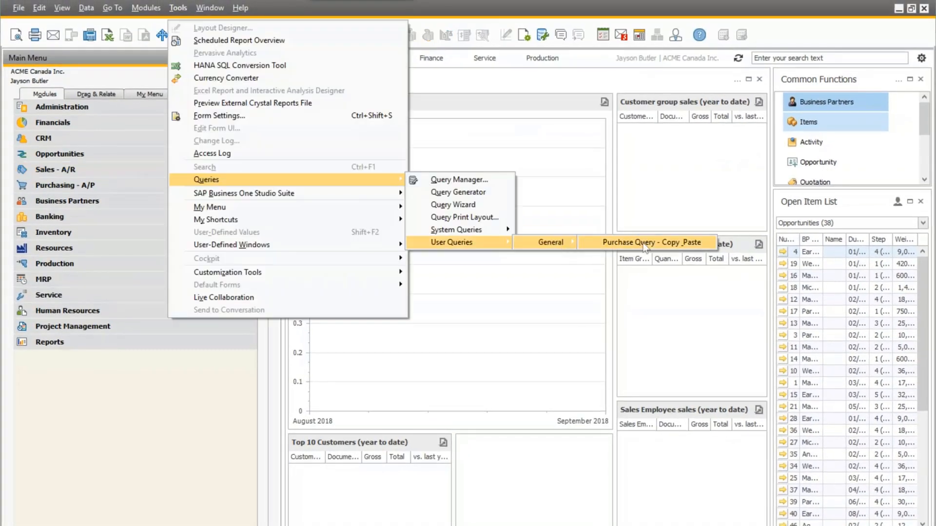
Run the Copy & Paste purchase query beside a new purchase order for Acme Associates
{"action": "left_click", "coordinate": [649, 242]}
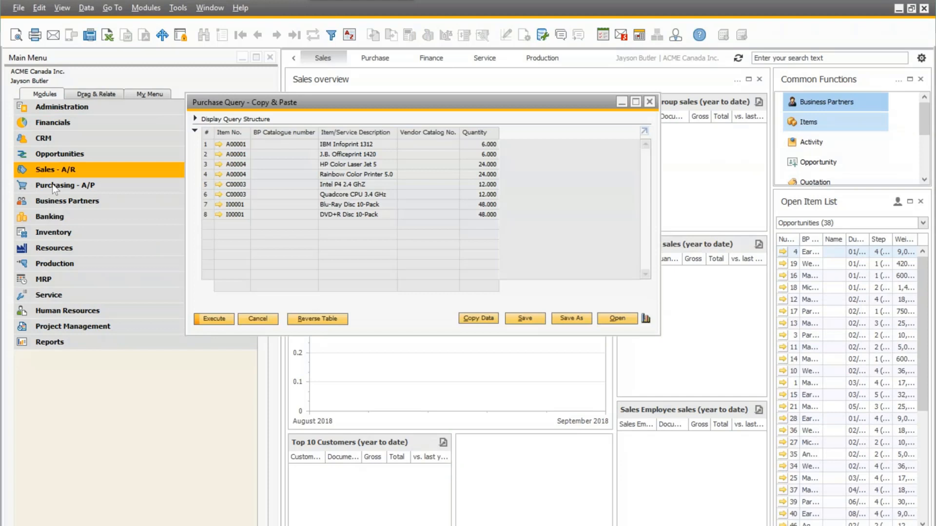
{"action": "left_click", "coordinate": [64, 186]}
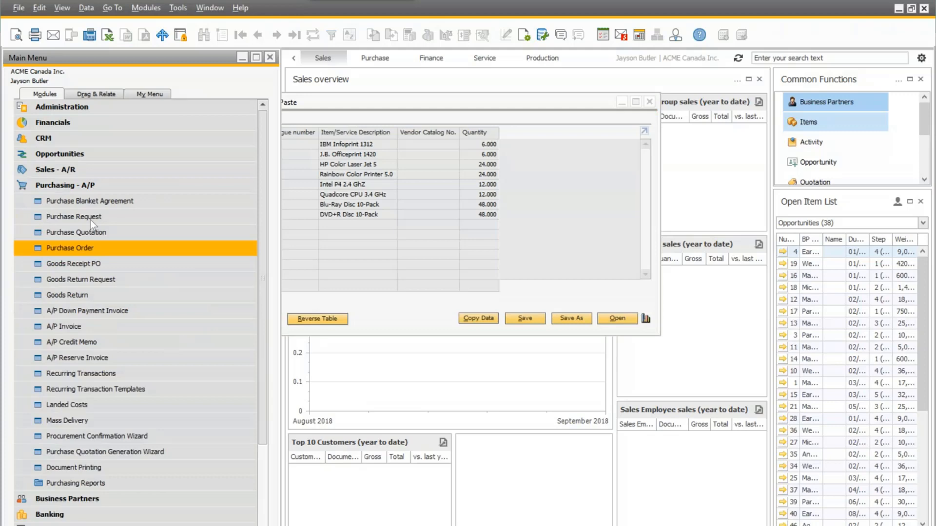
{"action": "left_click", "coordinate": [69, 248]}
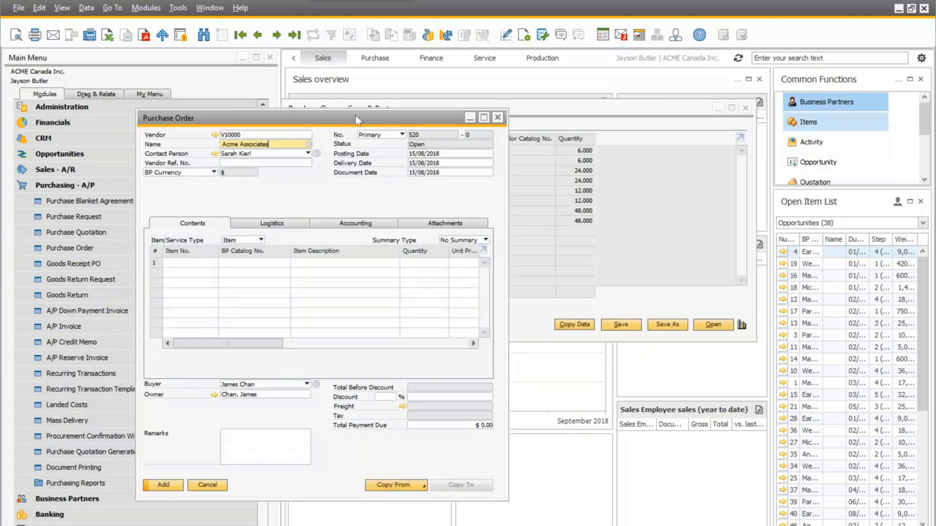
{"action": "left_click", "coordinate": [395, 484]}
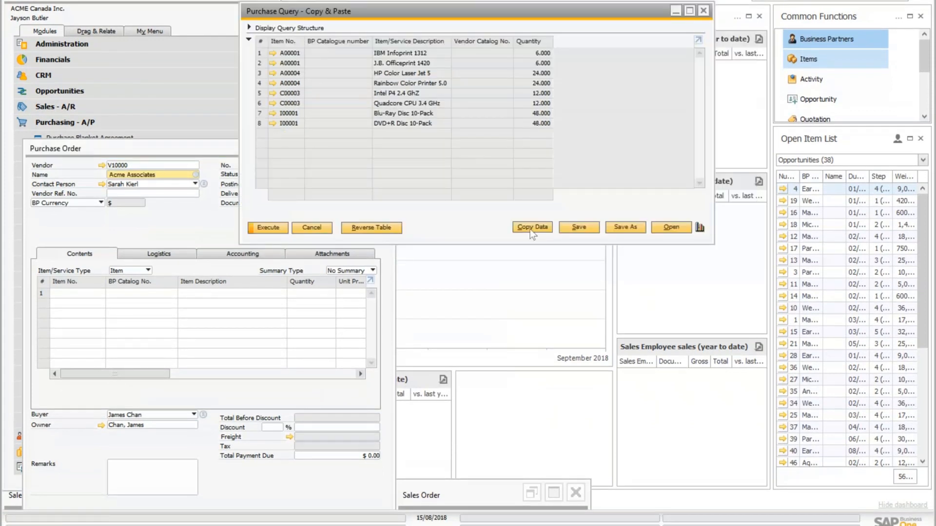
{"action": "mouse_move", "coordinate": [128, 205]}
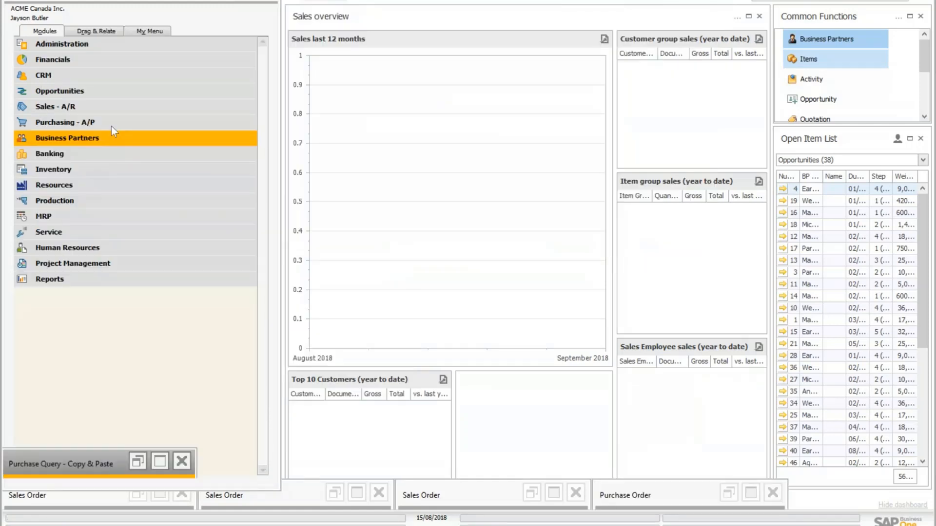
Start an Import from Excel for the Items data type under Administration
{"action": "left_click", "coordinate": [62, 43]}
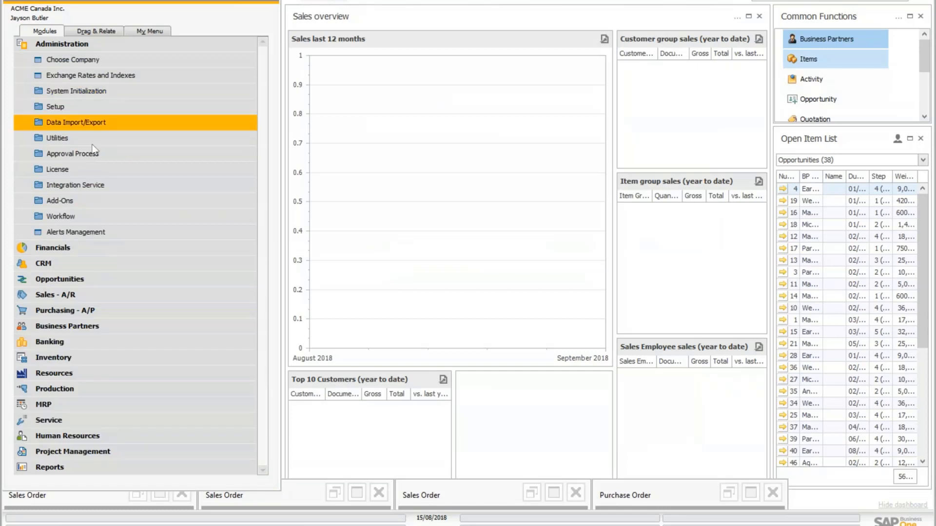
{"action": "left_click", "coordinate": [75, 121]}
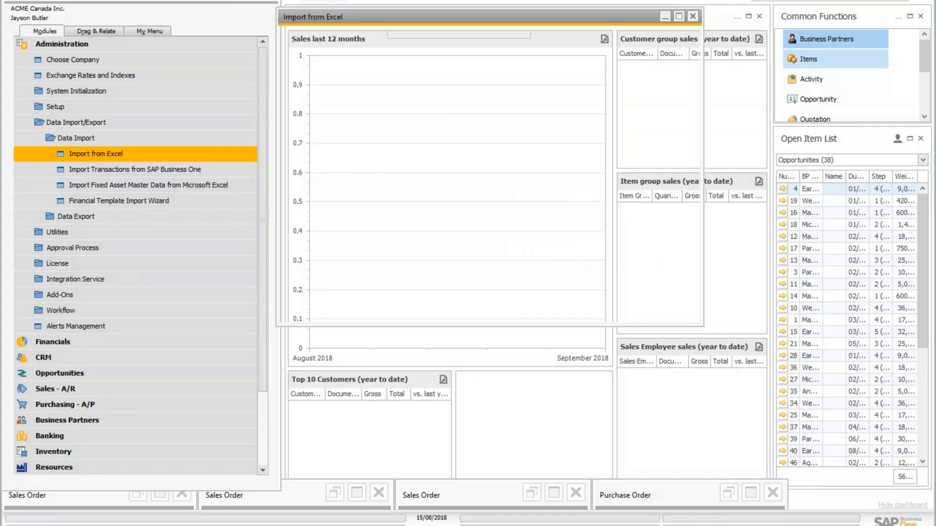
{"action": "left_click", "coordinate": [95, 153]}
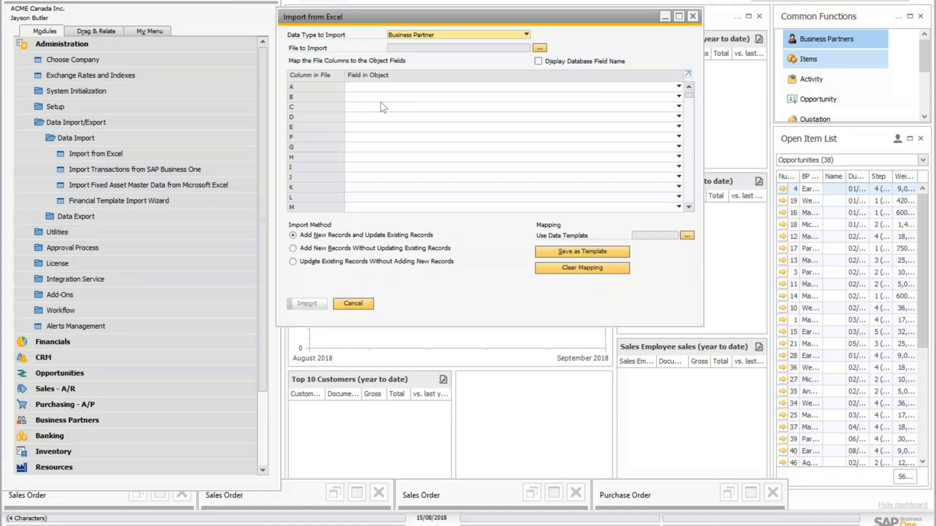
{"action": "left_click", "coordinate": [77, 138]}
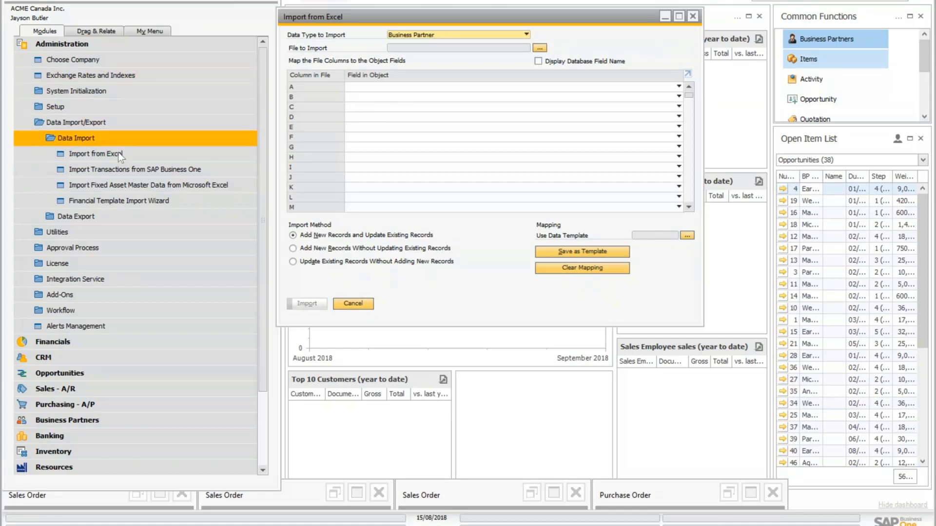
{"action": "left_click", "coordinate": [95, 153]}
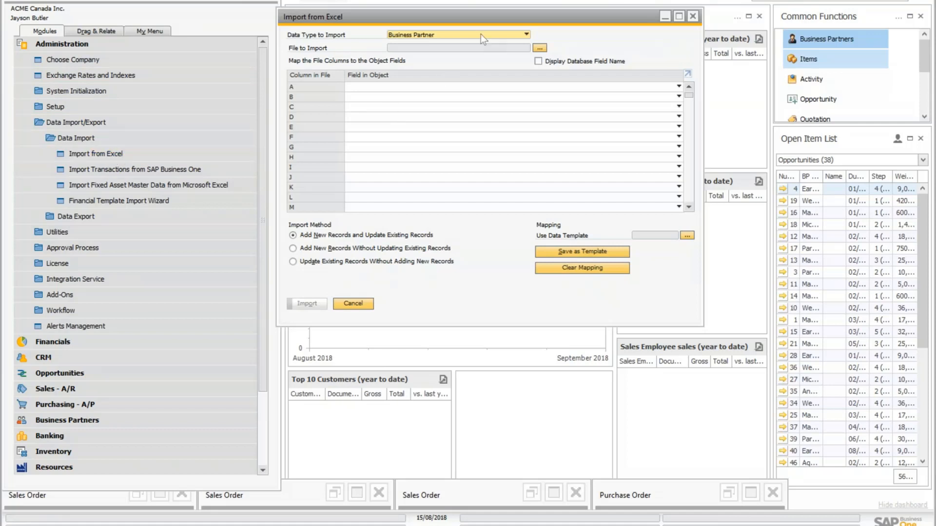
{"action": "left_click", "coordinate": [525, 34]}
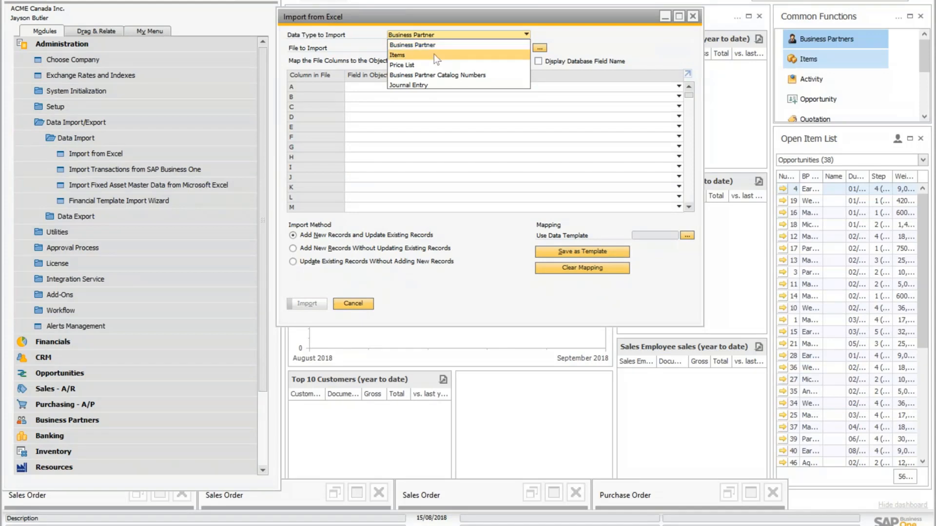
{"action": "left_click", "coordinate": [397, 55]}
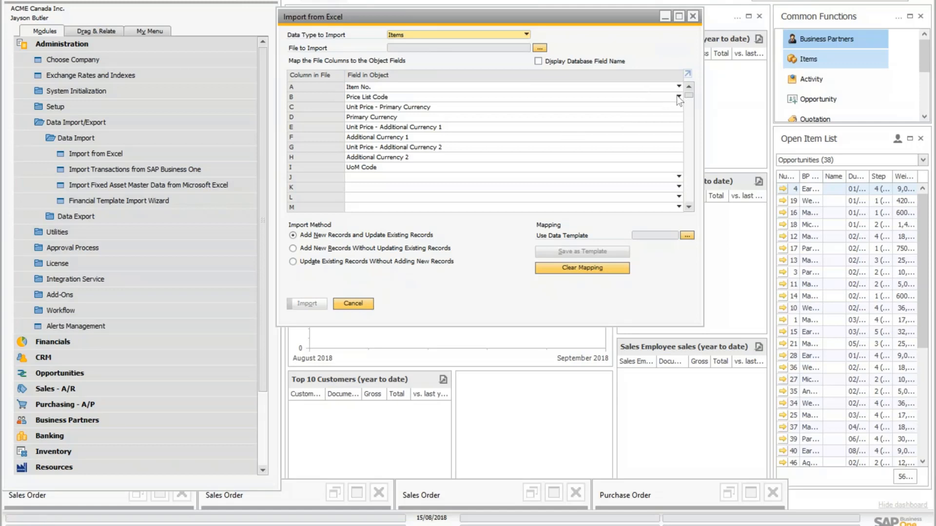
Clear the mappings, then map column A to Item No. and column B to Price List Code
{"action": "left_click", "coordinate": [678, 107]}
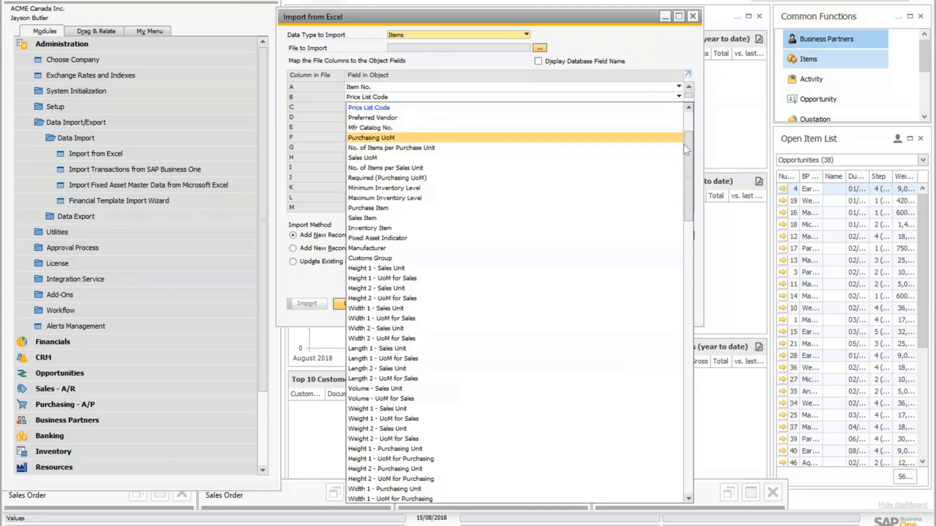
{"action": "left_click", "coordinate": [391, 147]}
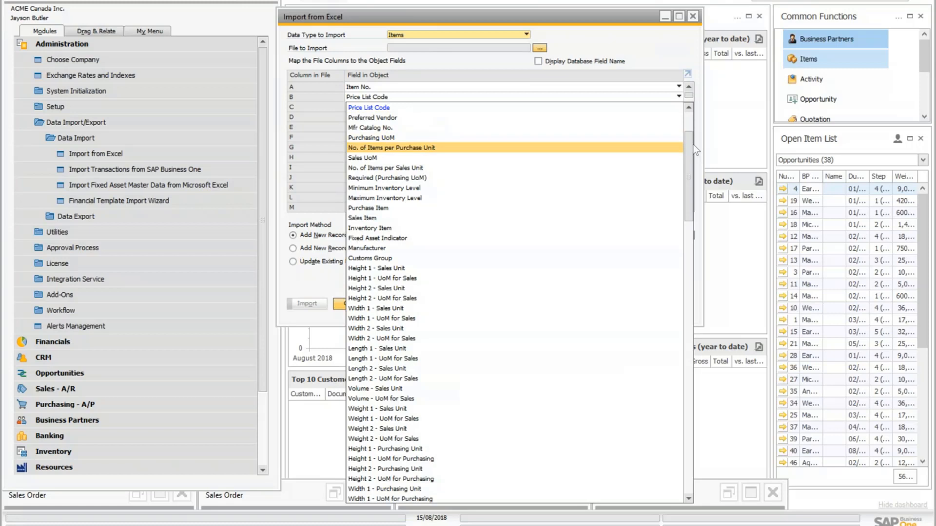
{"action": "scroll", "scroll_direction": "up", "scroll_amount": 3}
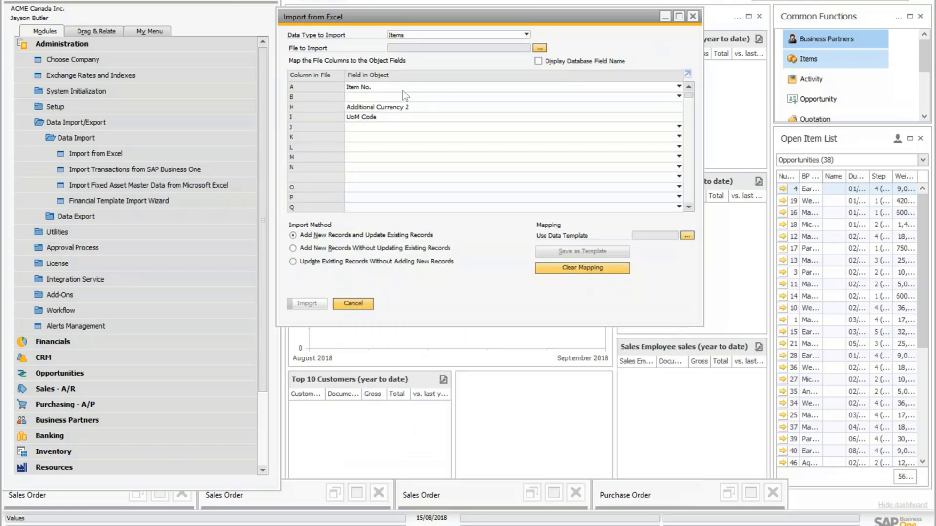
{"action": "left_click", "coordinate": [580, 267]}
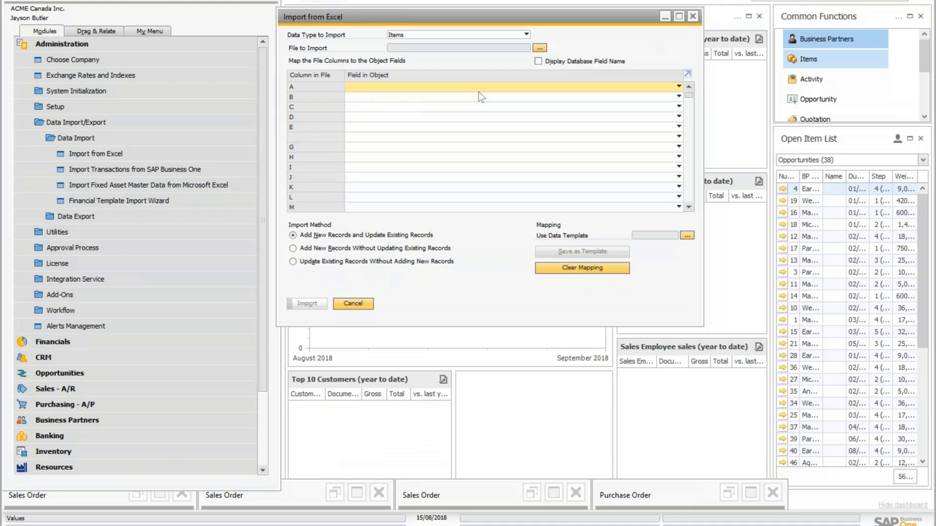
{"action": "left_click", "coordinate": [677, 87]}
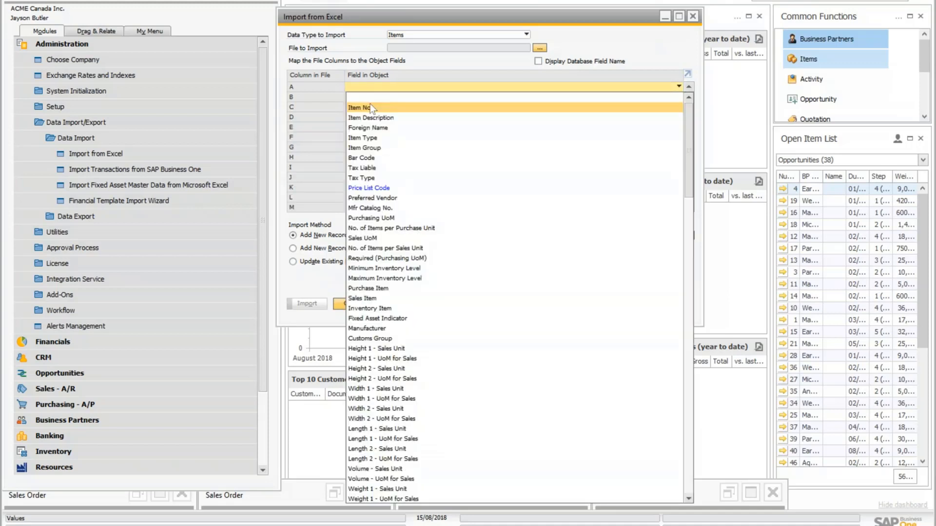
{"action": "left_click", "coordinate": [359, 107]}
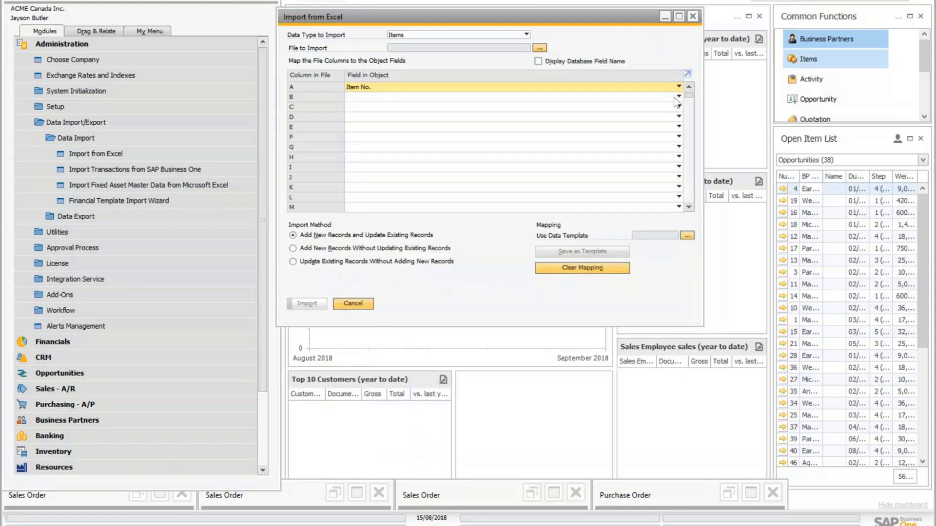
{"action": "left_click", "coordinate": [678, 97]}
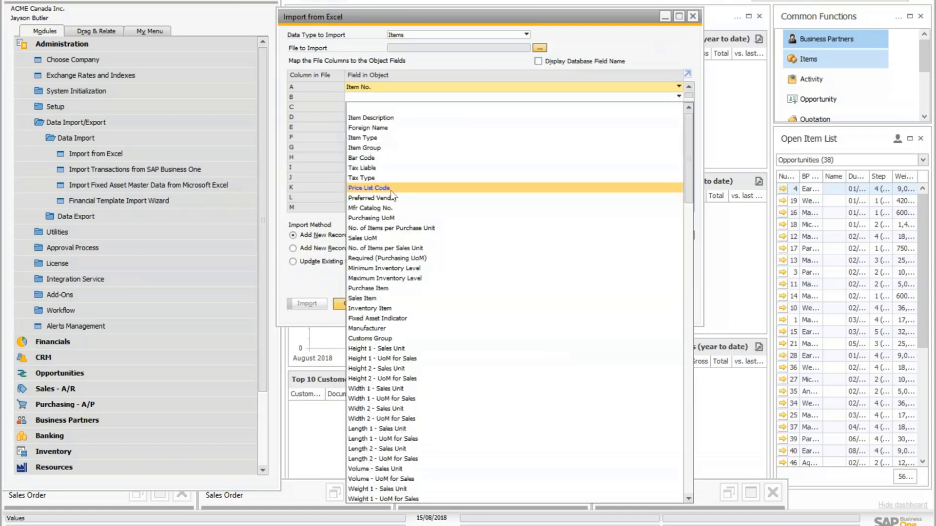
{"action": "left_click", "coordinate": [369, 188]}
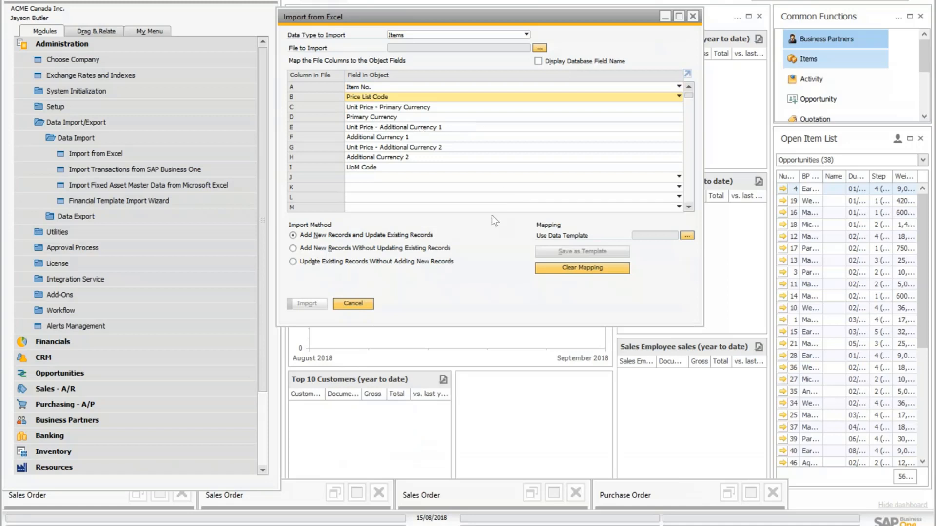
{"action": "mouse_move", "coordinate": [566, 25]}
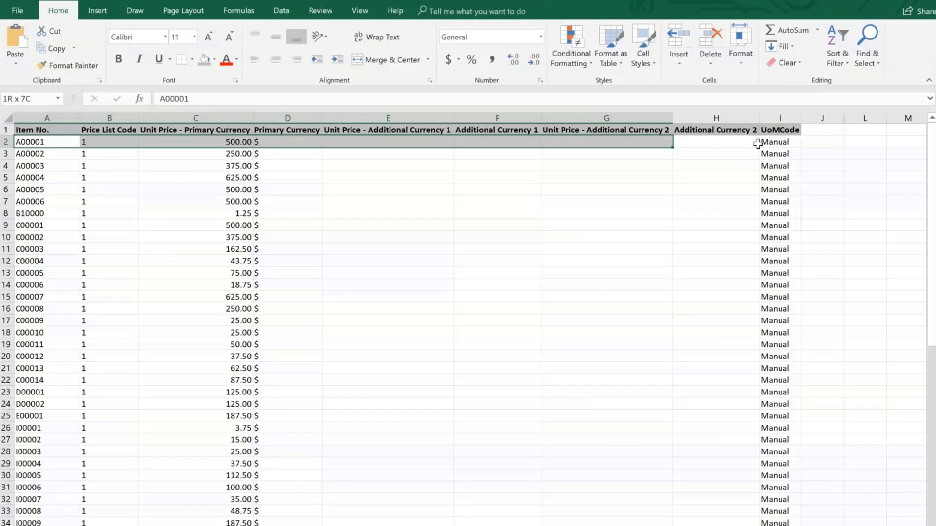
Check the price list sheet's currency and UoM code values for items A00001, C00006 and B10000
{"action": "left_click", "coordinate": [287, 141]}
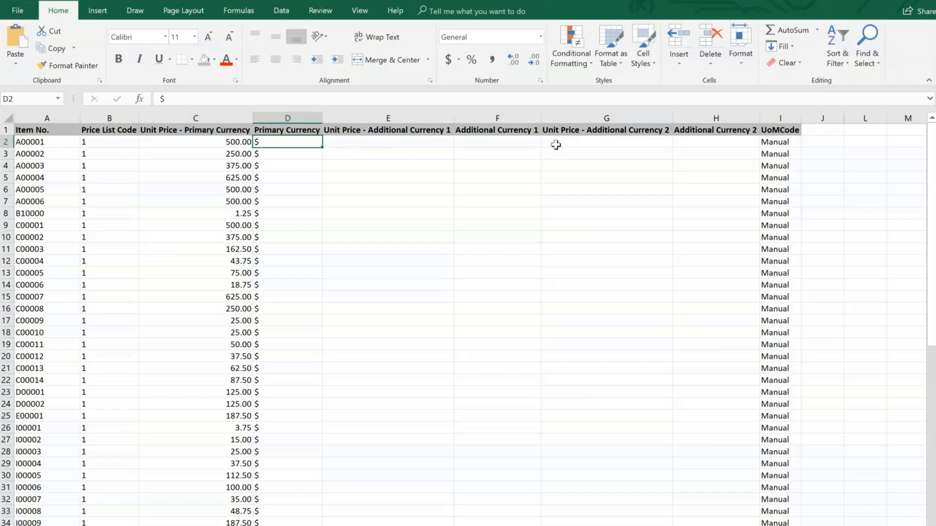
{"action": "mouse_move", "coordinate": [396, 143]}
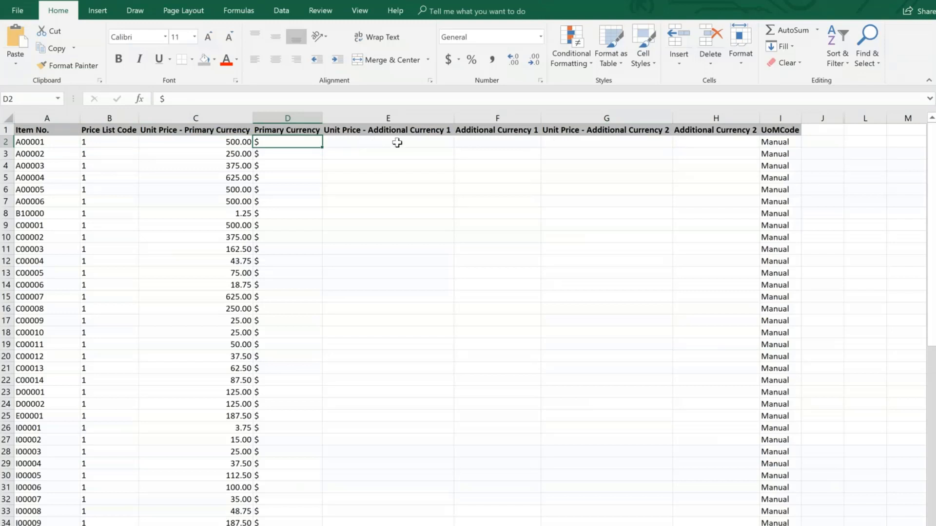
{"action": "mouse_move", "coordinate": [640, 152]}
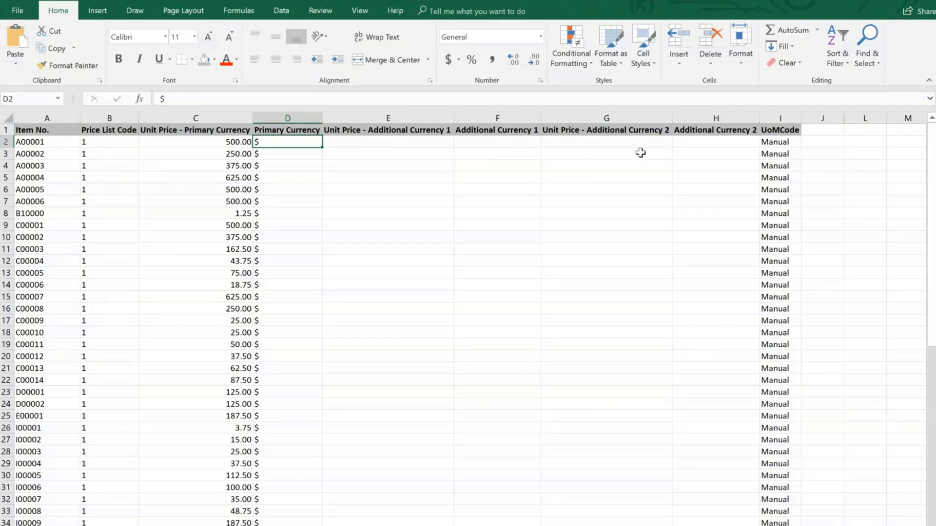
{"action": "mouse_move", "coordinate": [673, 148]}
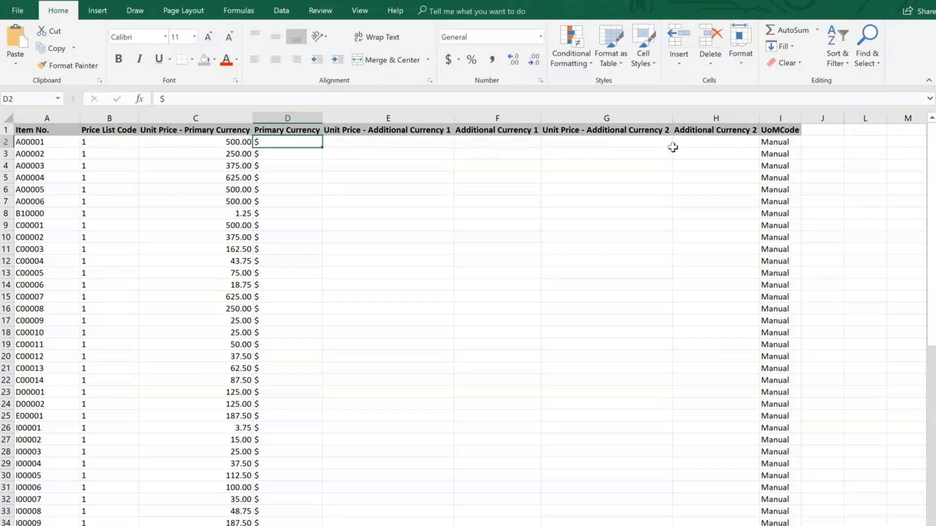
{"action": "mouse_move", "coordinate": [746, 261]}
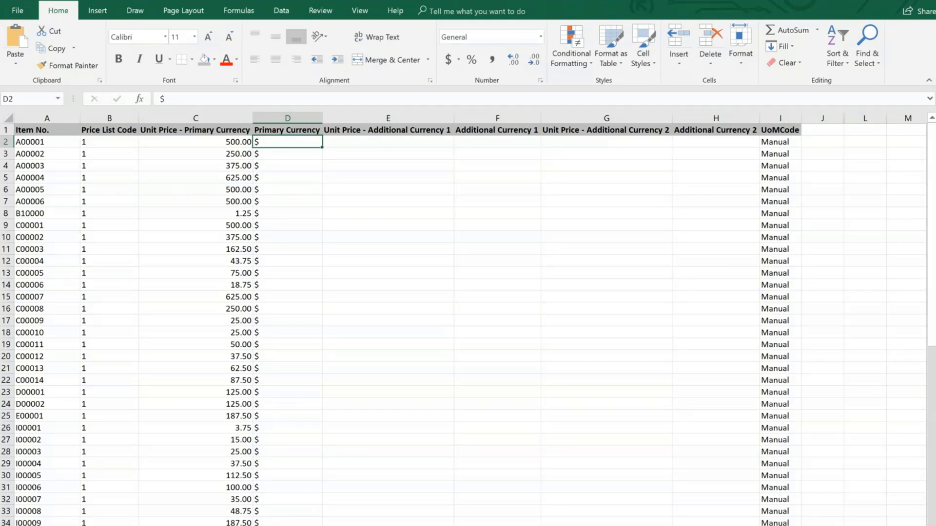
{"action": "left_click", "coordinate": [779, 284]}
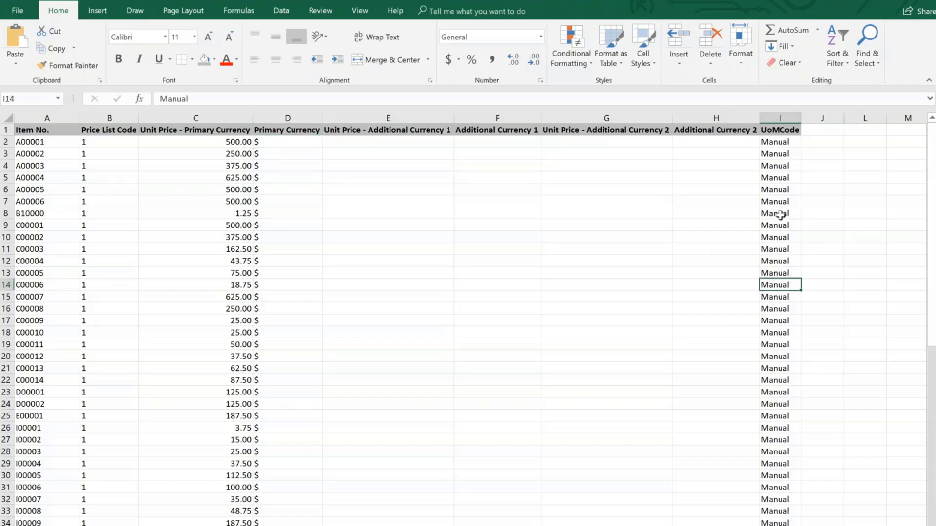
{"action": "left_click", "coordinate": [780, 213]}
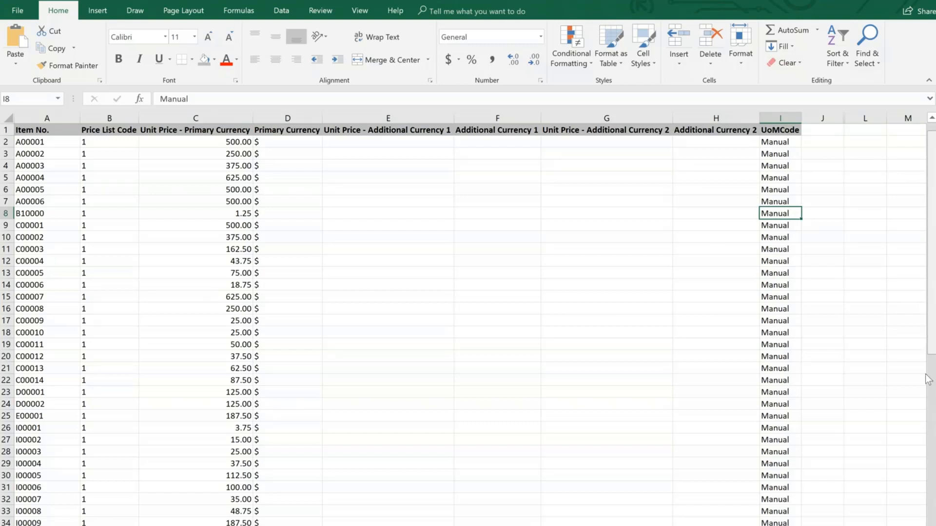
{"action": "scroll", "scroll_direction": "down", "scroll_amount": 3}
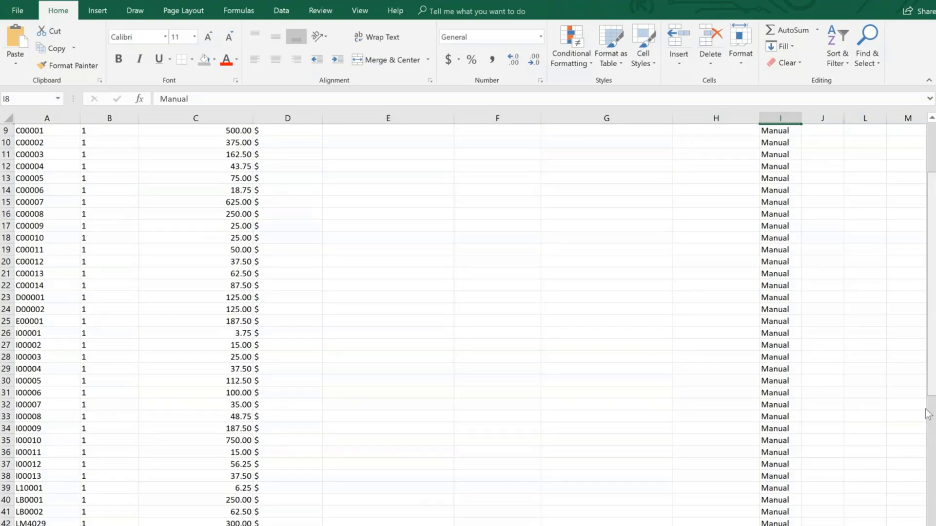
{"action": "scroll", "scroll_direction": "down", "scroll_amount": 3}
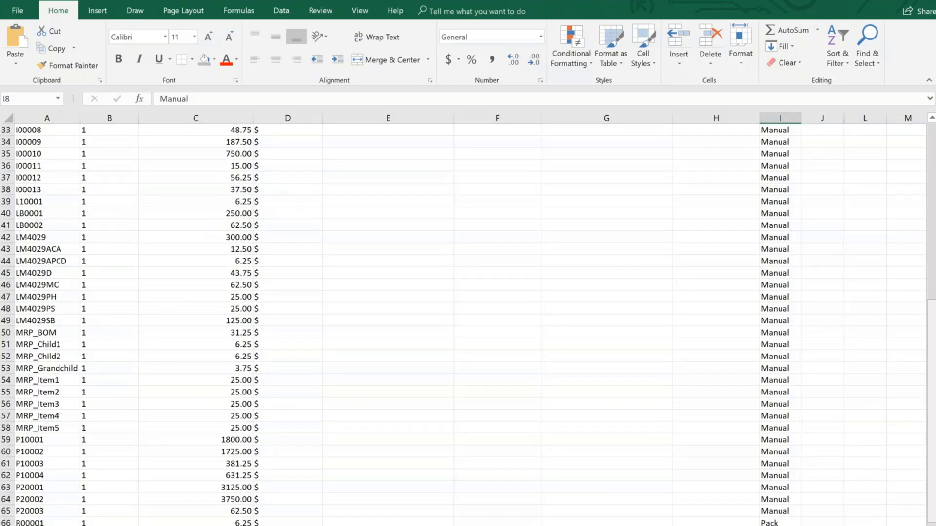
{"action": "scroll", "scroll_direction": "up", "scroll_amount": 3}
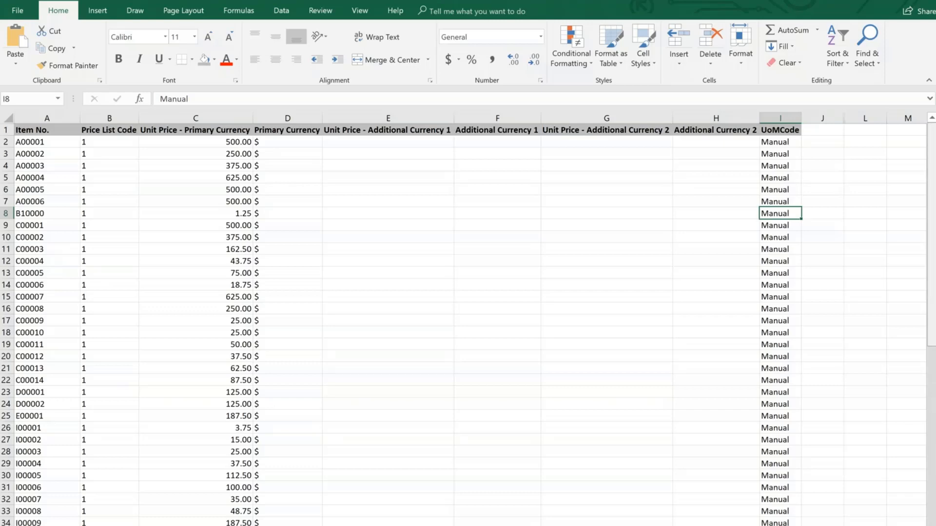
{"action": "left_click", "coordinate": [47, 141]}
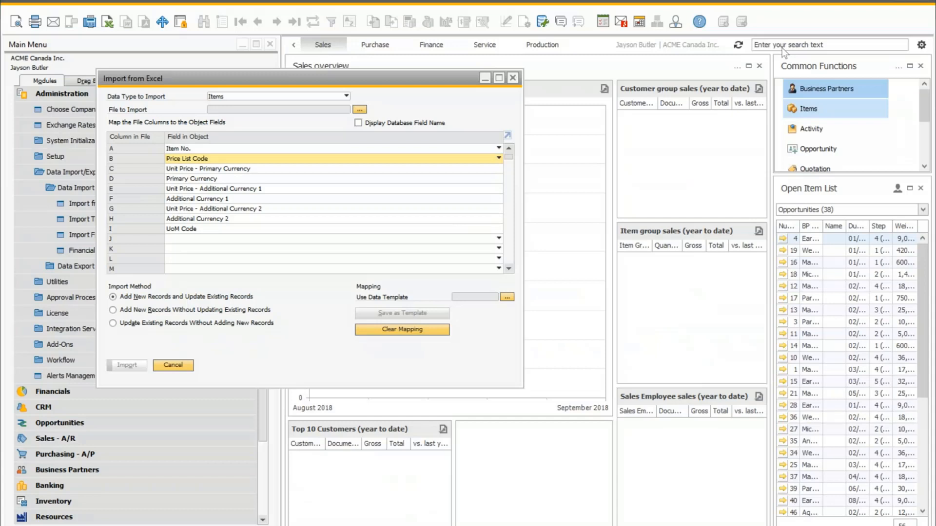
Choose Webinar-PL_Update_PriceChange2.txt as the file for the item price import
{"action": "left_click", "coordinate": [358, 109]}
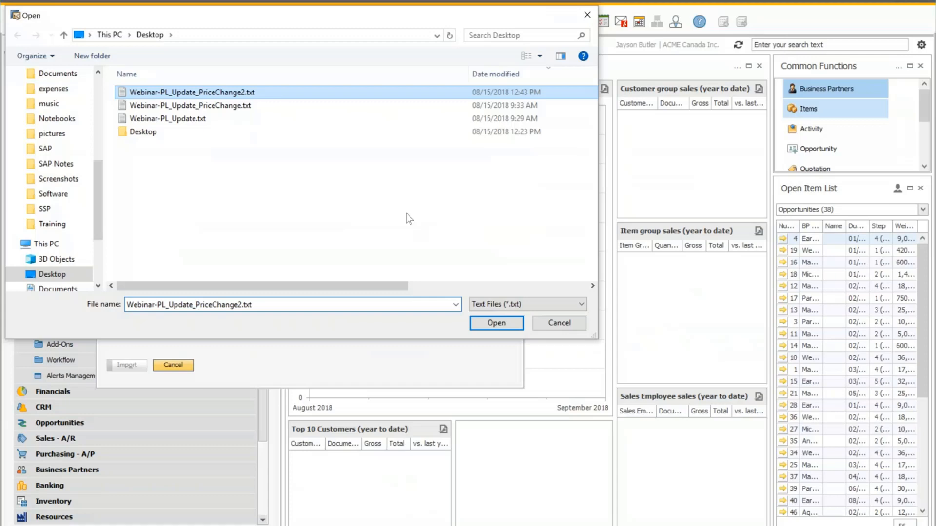
{"action": "left_click", "coordinate": [496, 323]}
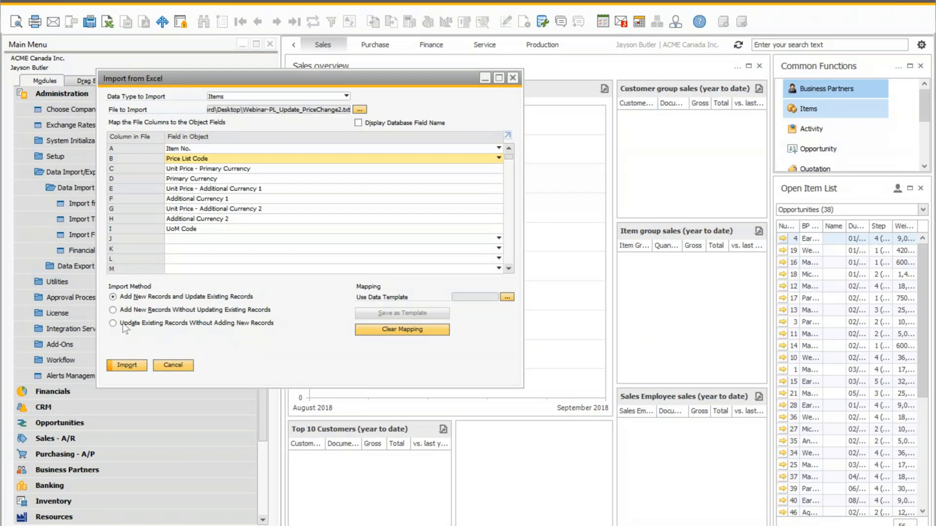
{"action": "mouse_move", "coordinate": [153, 343]}
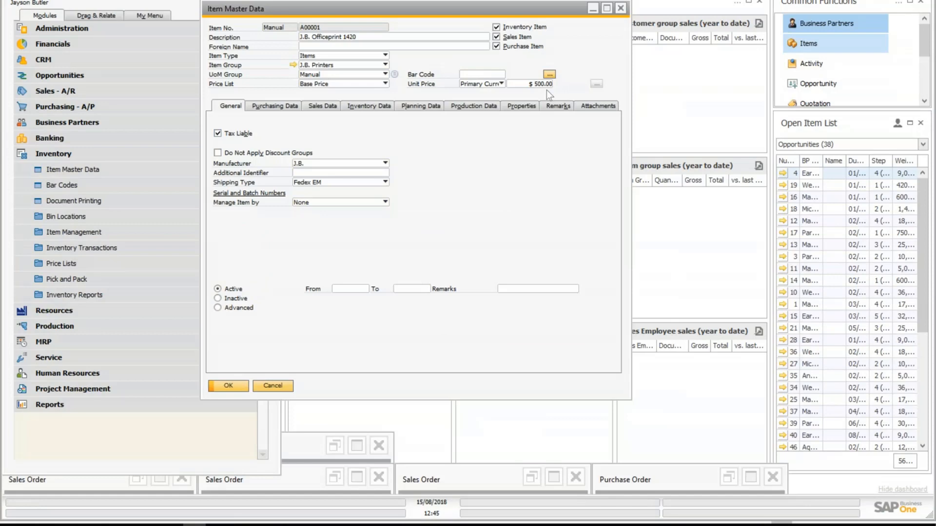
{"action": "mouse_move", "coordinate": [498, 202]}
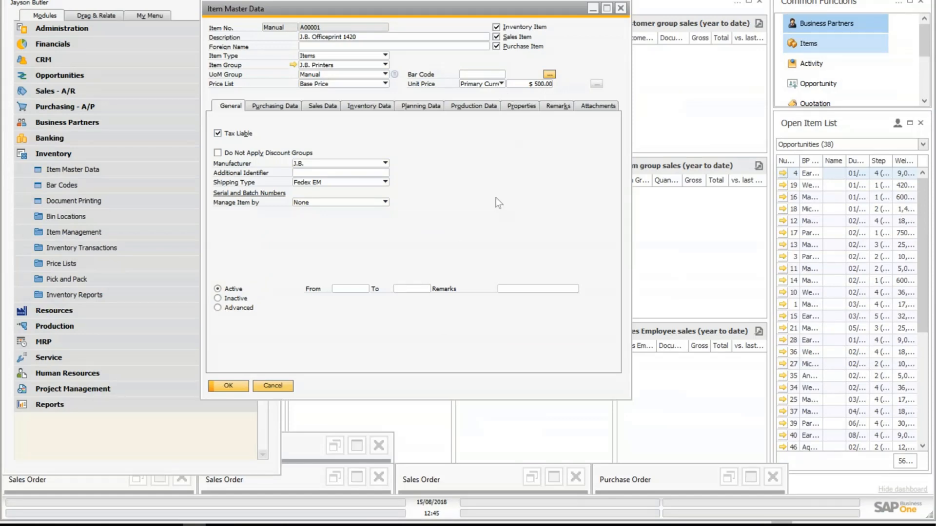